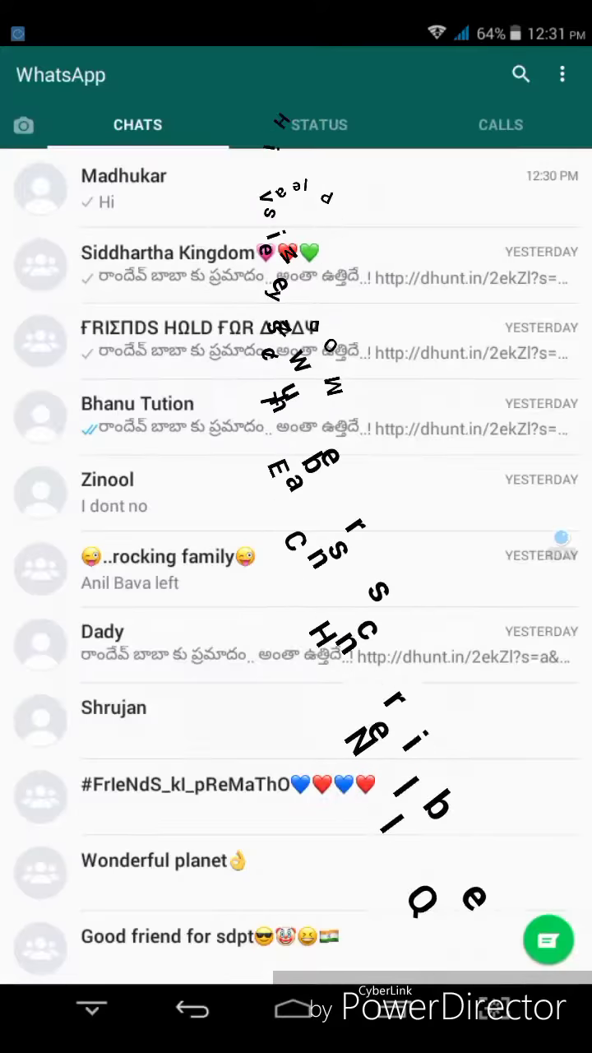
Open the Madhukar chat and focus the message field.
{"action": "left_click", "coordinate": [124, 187]}
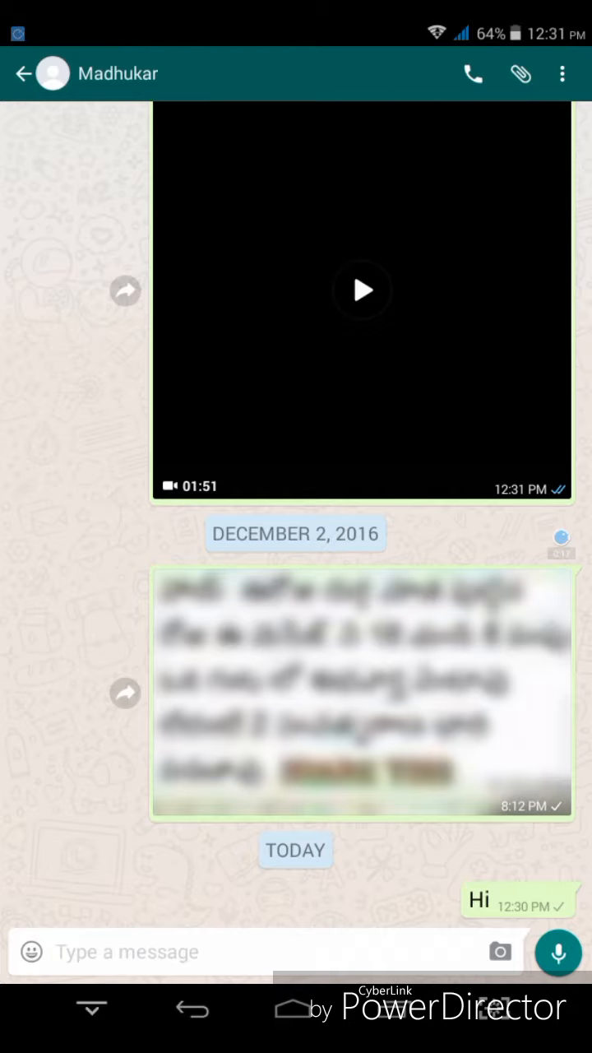
{"action": "left_click", "coordinate": [246, 952]}
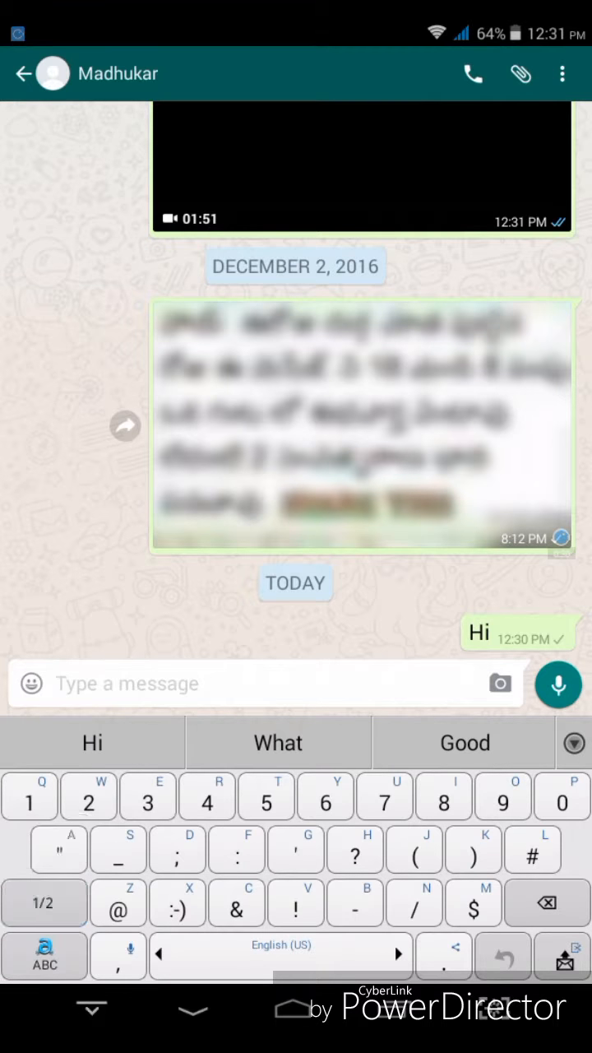
Send a bold *hi* message to Madhukar.
{"action": "left_click", "coordinate": [45, 903]}
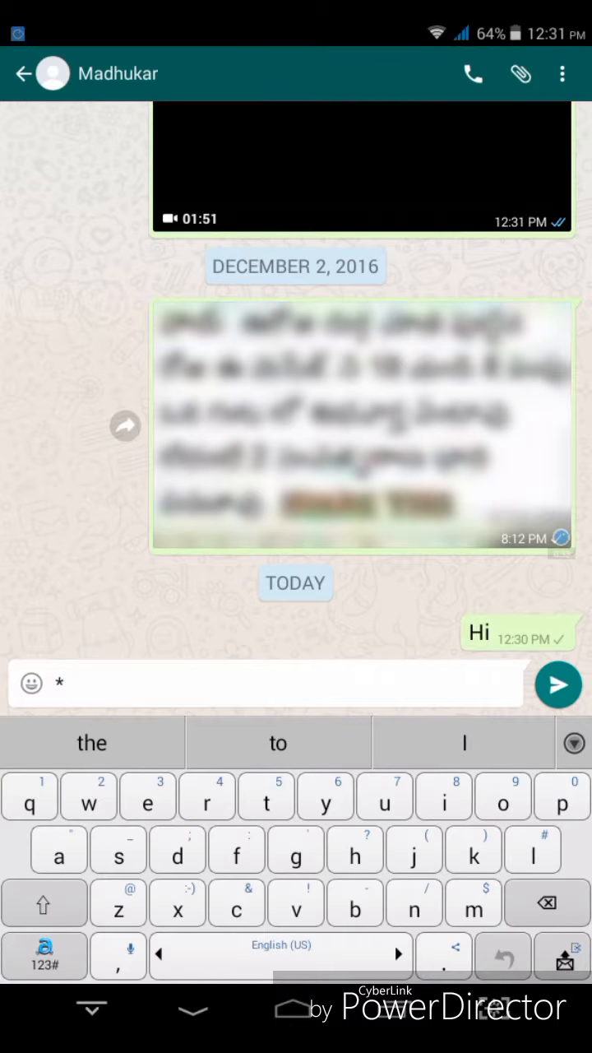
{"action": "type", "text": "hi"}
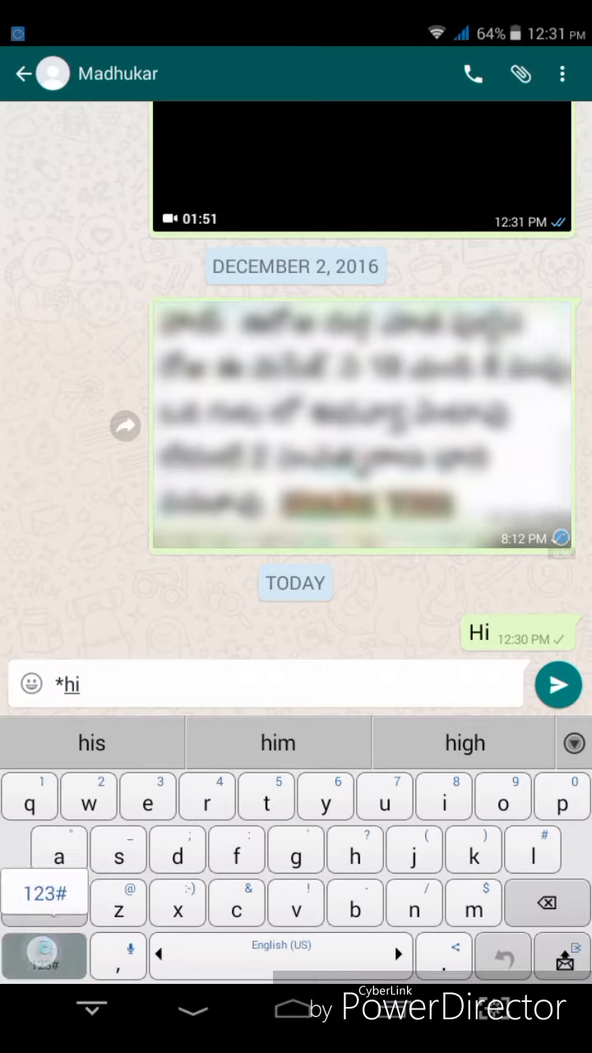
{"action": "left_click", "coordinate": [44, 895]}
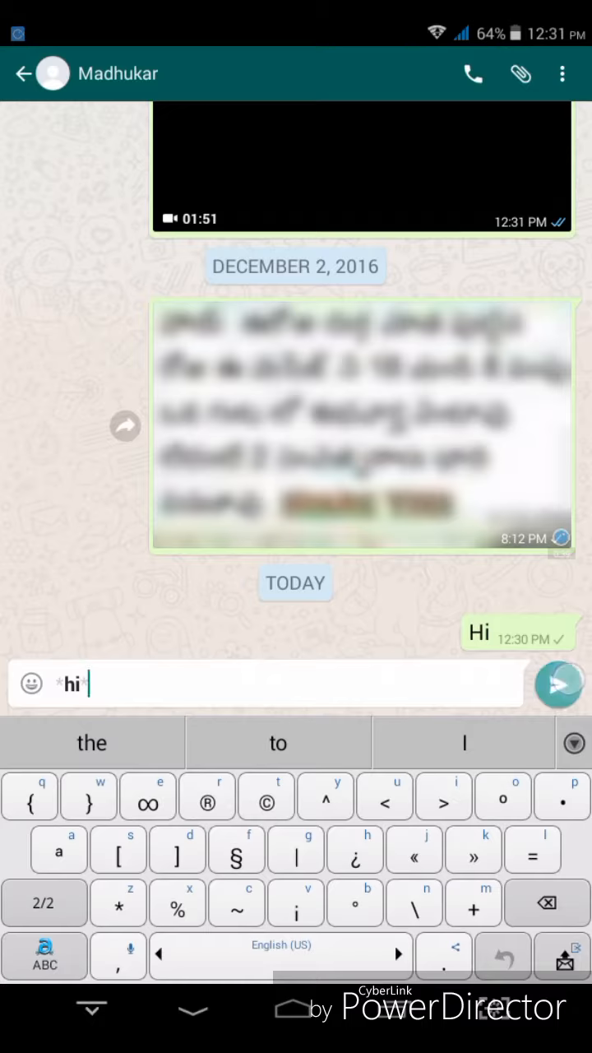
{"action": "left_click", "coordinate": [558, 686]}
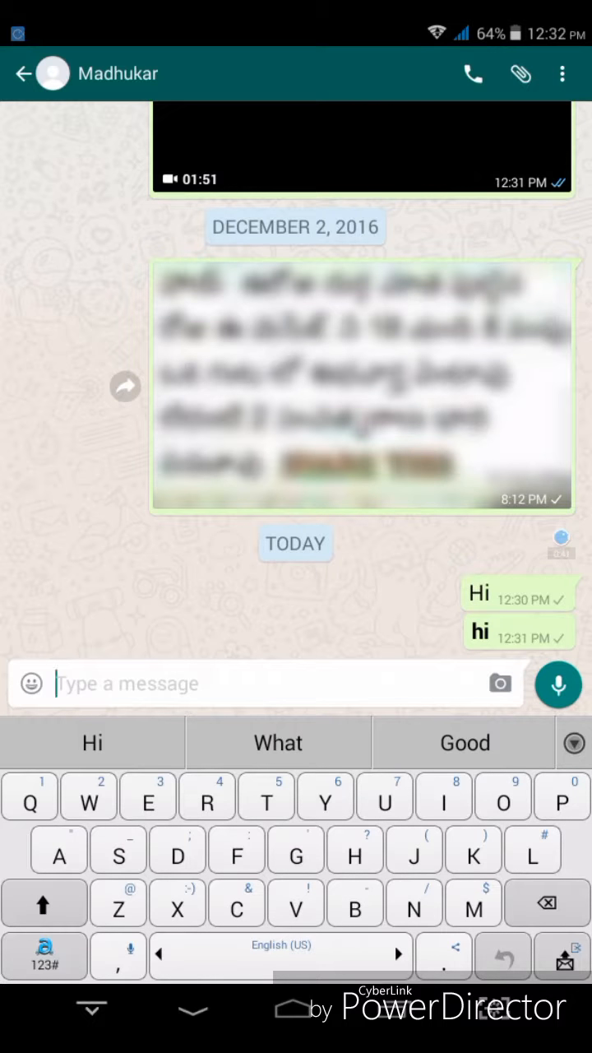
Send a strikethrough ~hi~ message using the tilde from the symbols keyboard.
{"action": "left_click", "coordinate": [44, 957]}
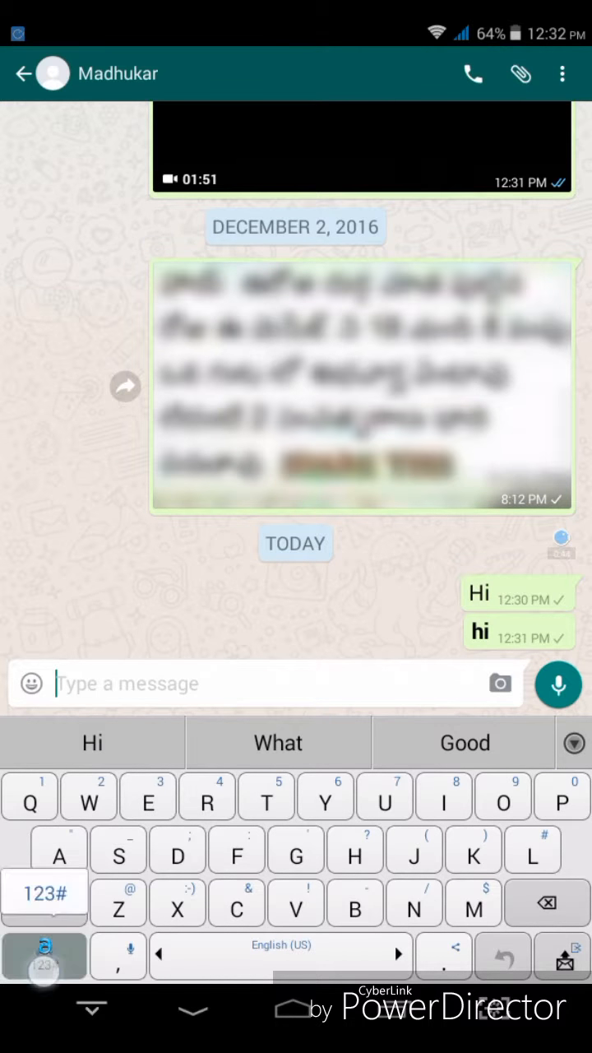
{"action": "left_click", "coordinate": [45, 894]}
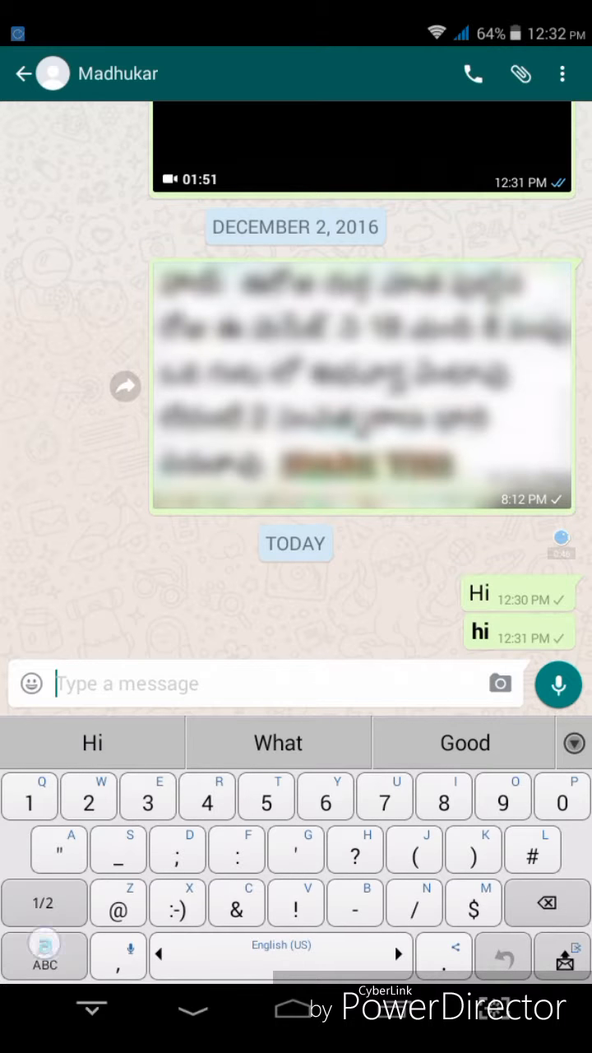
{"action": "left_click", "coordinate": [43, 903]}
{"action": "type", "text": "~"}
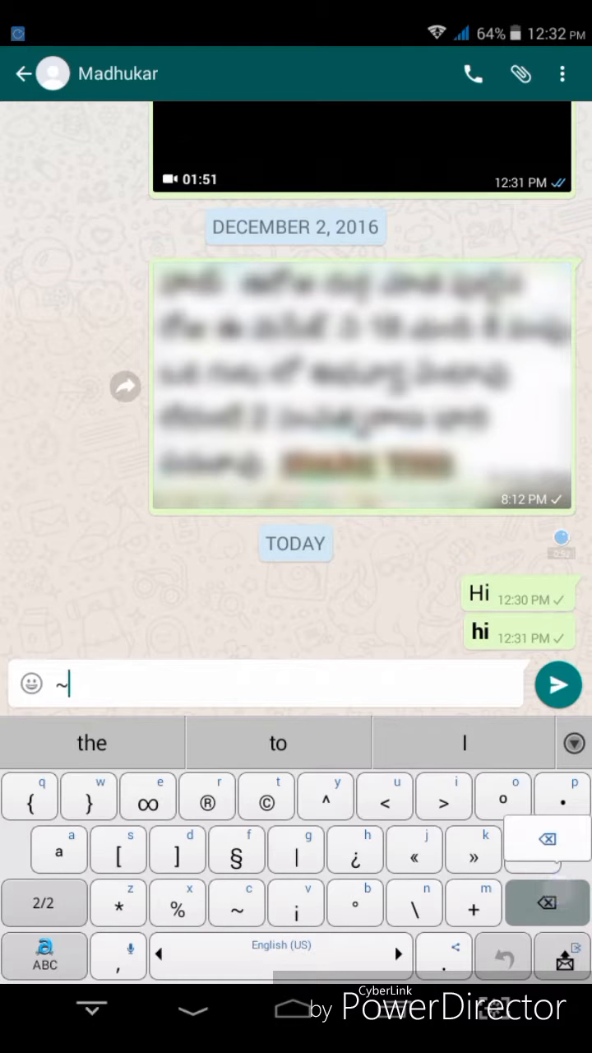
{"action": "left_click", "coordinate": [44, 902]}
{"action": "type", "text": "hi"}
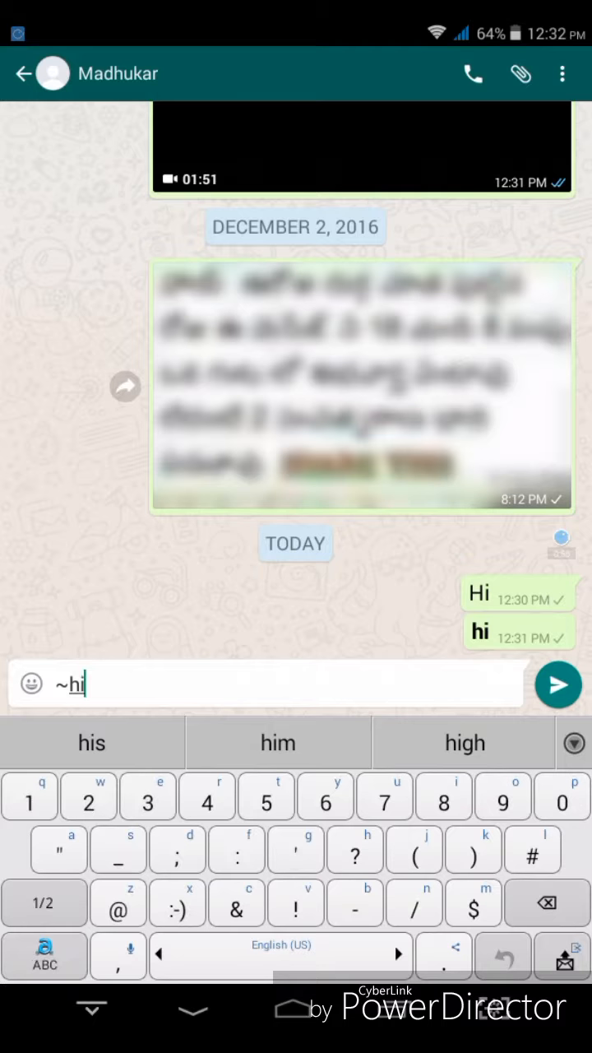
{"action": "left_click", "coordinate": [43, 903]}
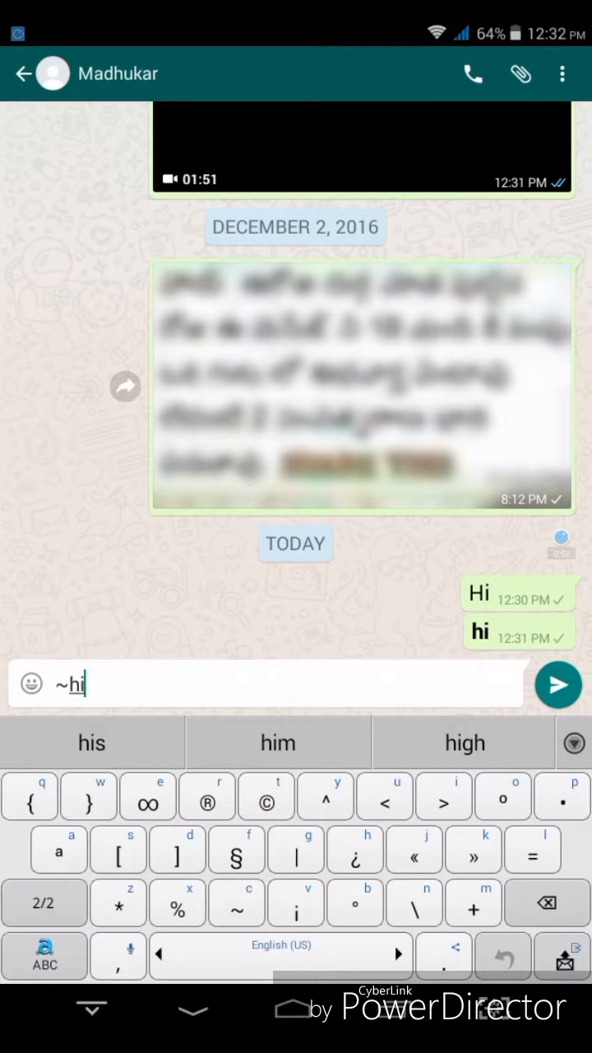
{"action": "left_click", "coordinate": [558, 684]}
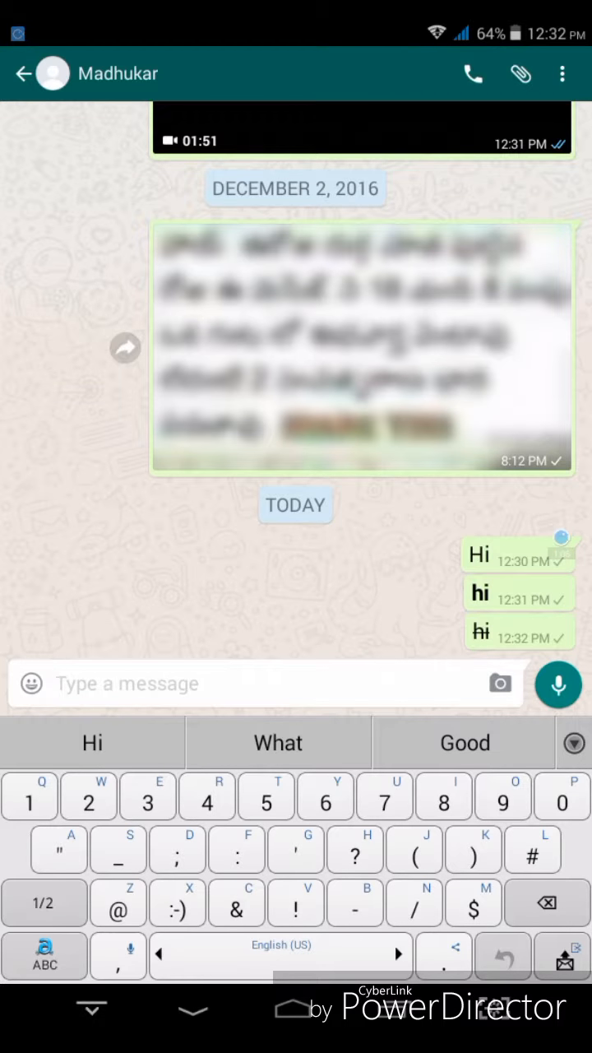
{"action": "left_click", "coordinate": [44, 902]}
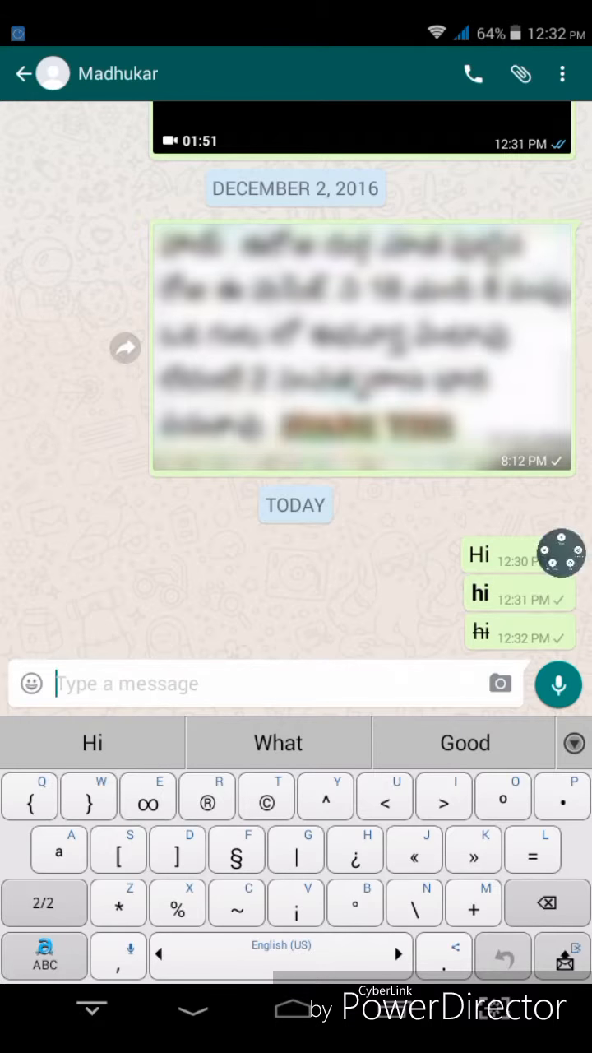
Send an italic _hi_ message using the underscore character.
{"action": "left_click", "coordinate": [44, 903]}
{"action": "type", "text": "s"}
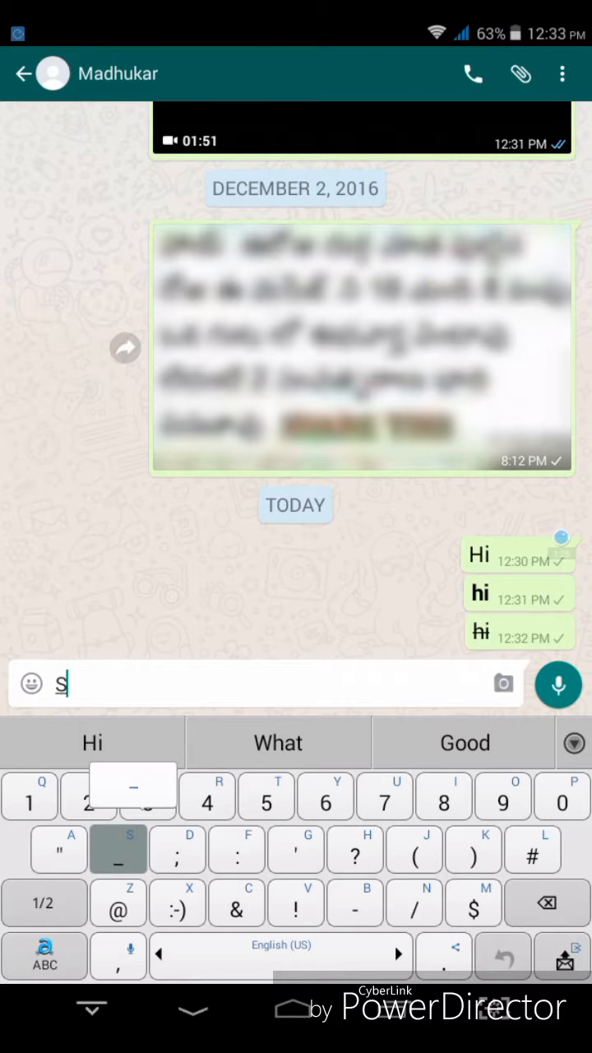
{"action": "key", "text": "backspace"}
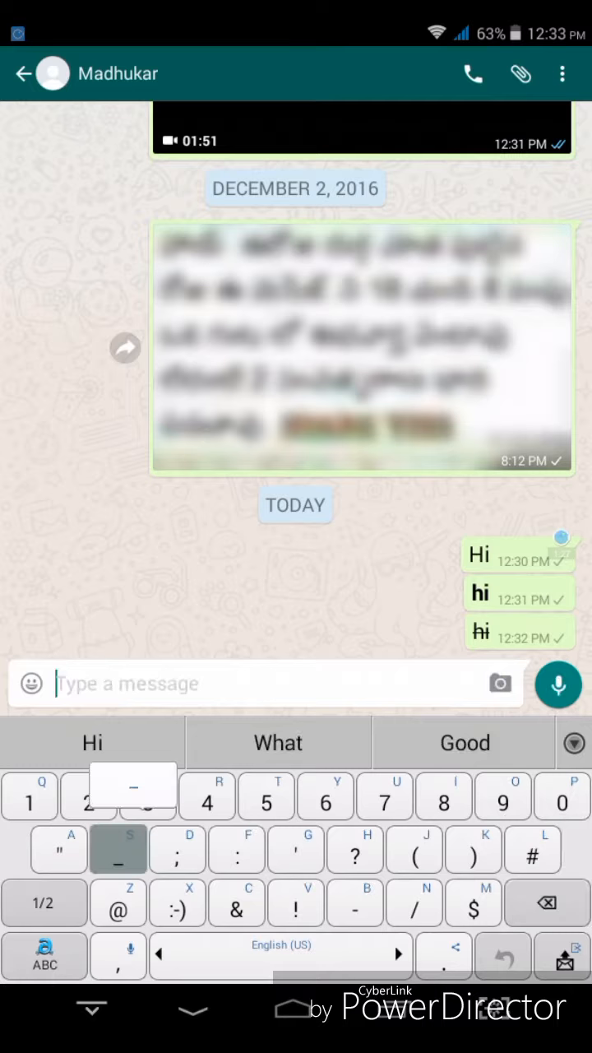
{"action": "type", "text": "_hi_"}
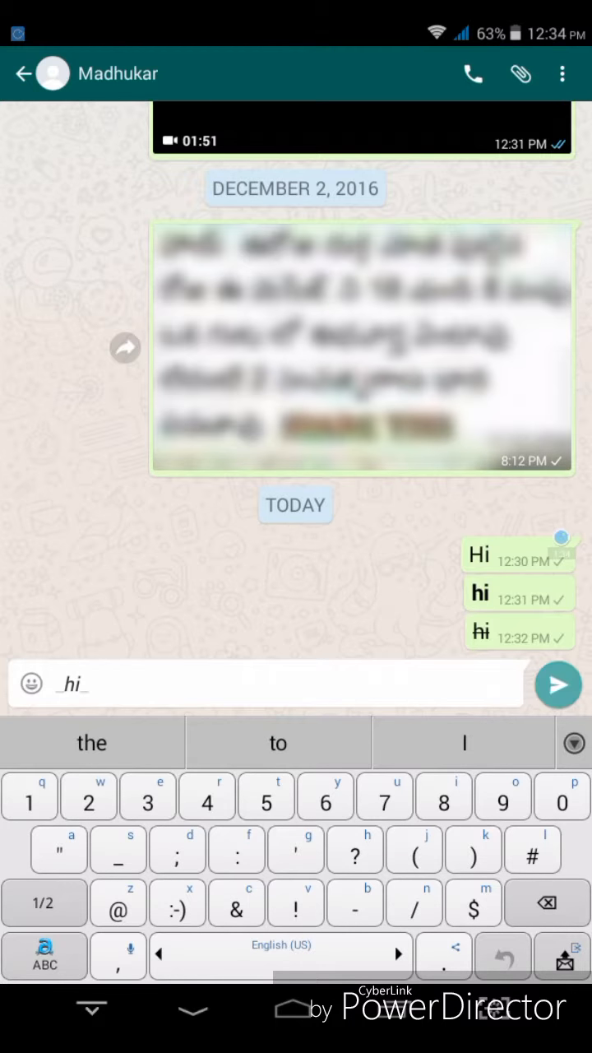
{"action": "left_click", "coordinate": [559, 684]}
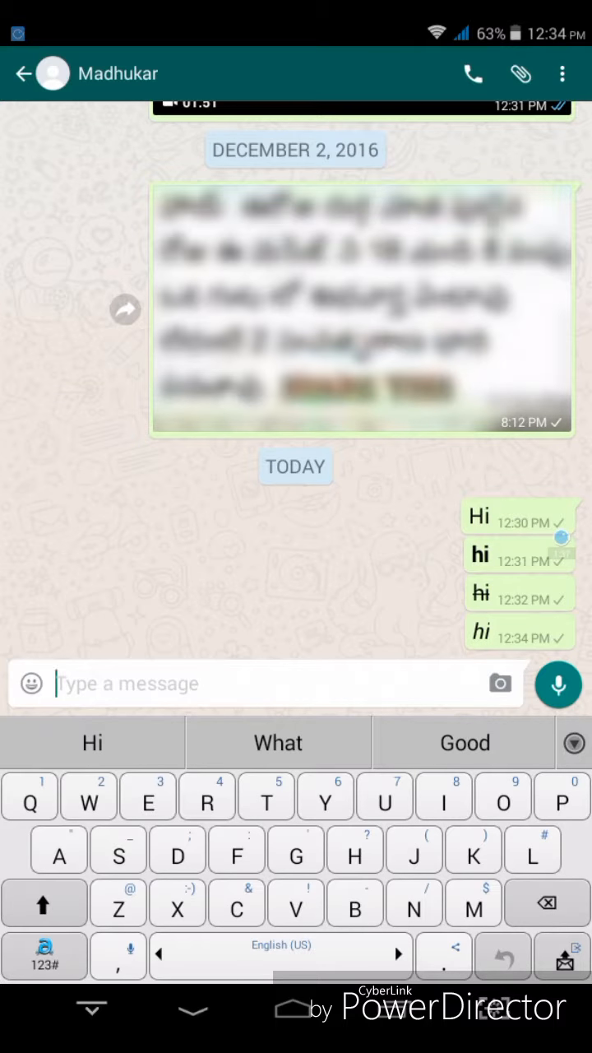
{"action": "left_click", "coordinate": [563, 70]}
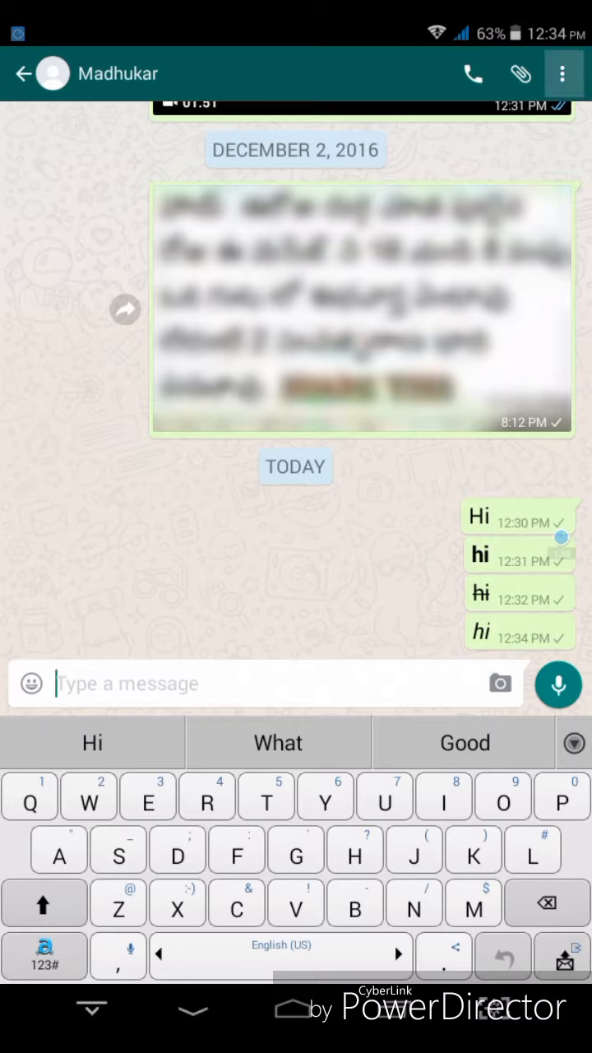
Cancel the mute prompt and leave the chat for the home screen.
{"action": "left_click", "coordinate": [565, 72]}
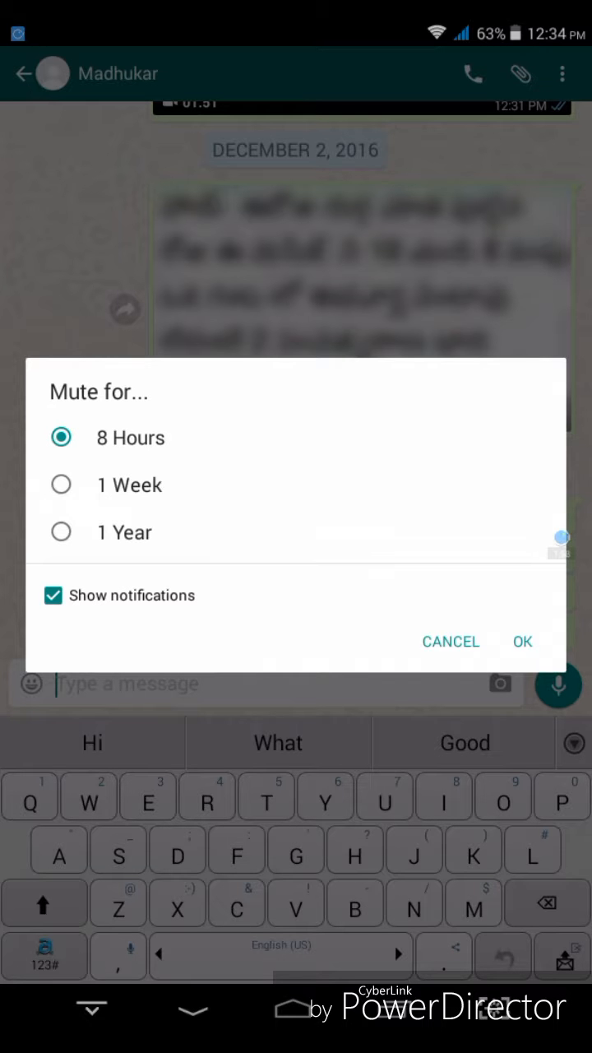
{"action": "left_click", "coordinate": [451, 641]}
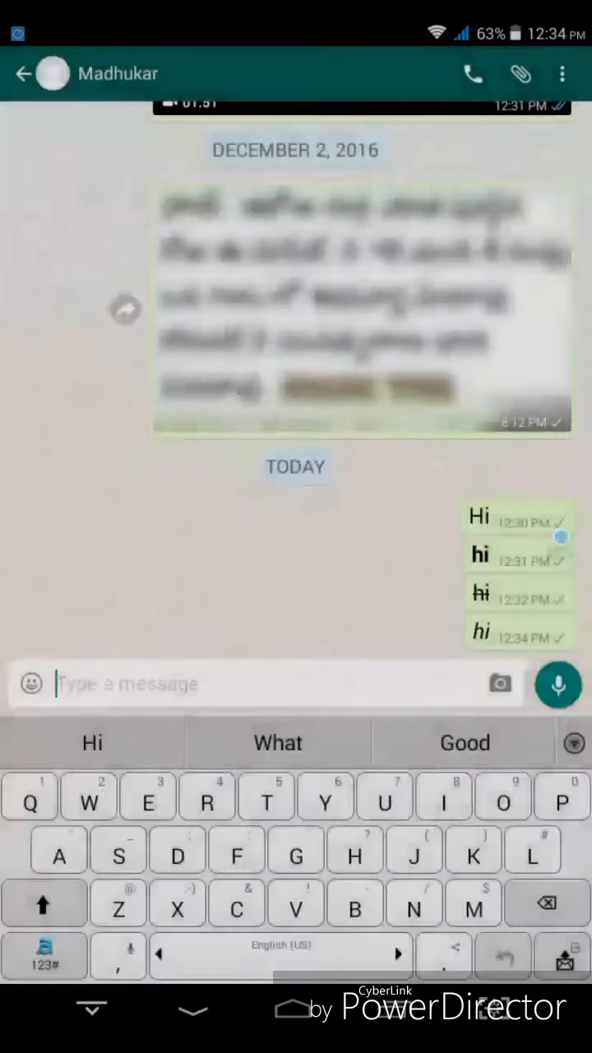
{"action": "left_click", "coordinate": [562, 71]}
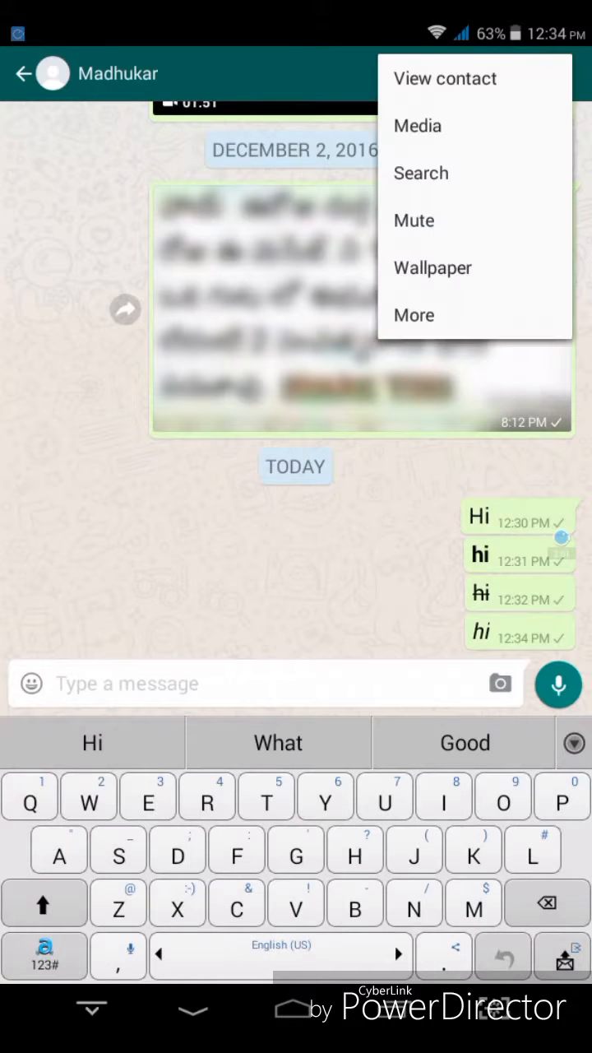
{"action": "left_click", "coordinate": [414, 315]}
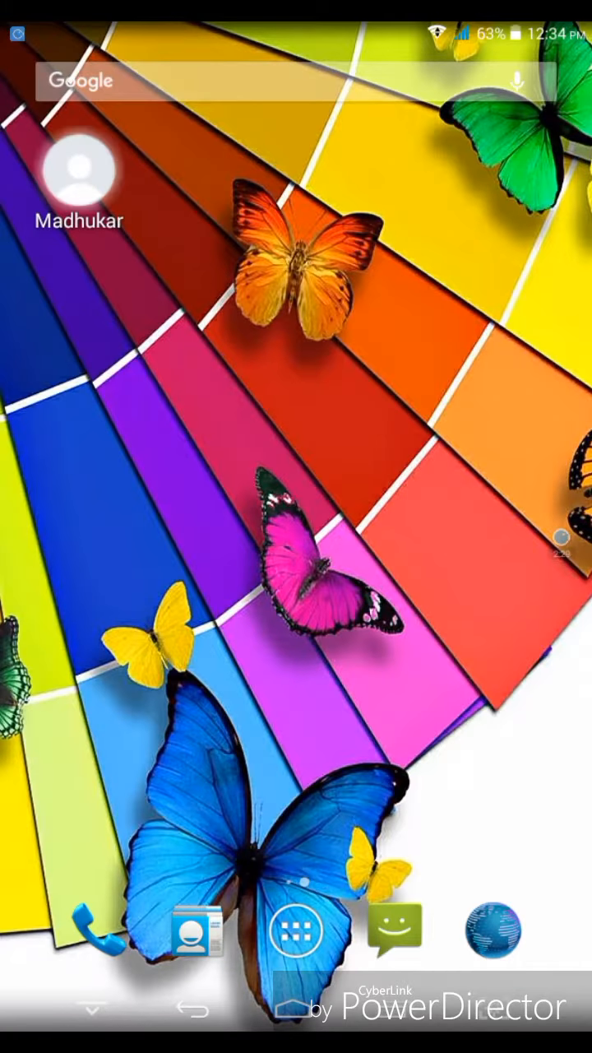
Reopen the Madhukar chat from its home-screen shortcut and scroll through the messages.
{"action": "left_click", "coordinate": [79, 169]}
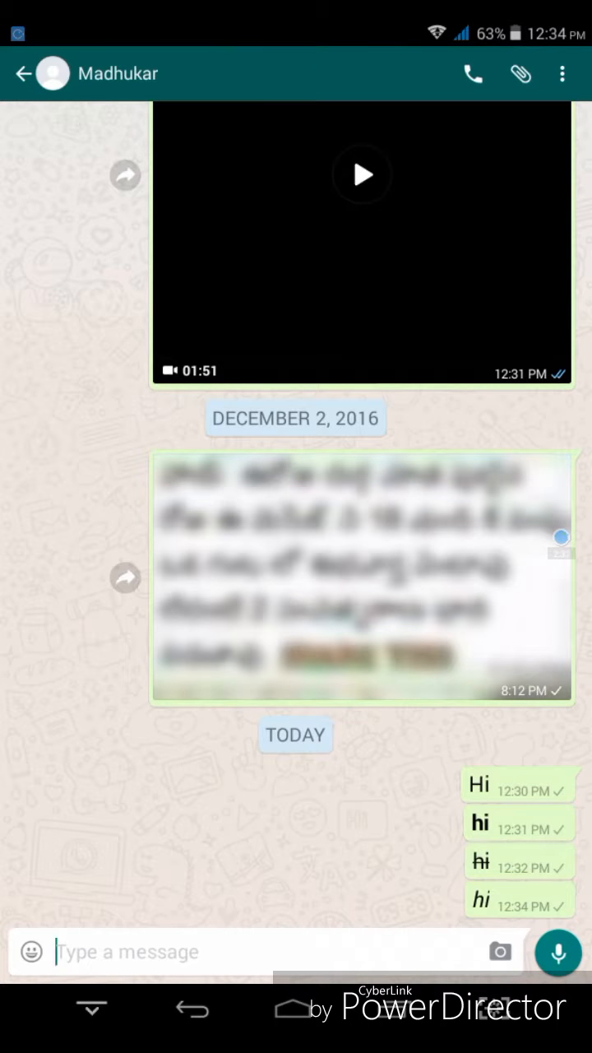
{"action": "scroll", "scroll_direction": "down", "scroll_amount": 3}
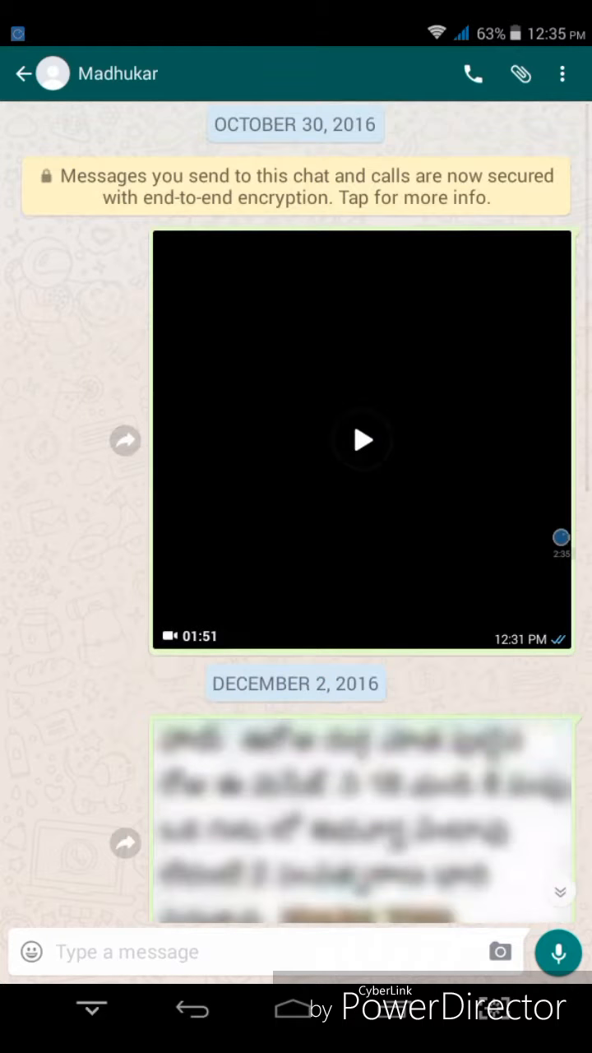
{"action": "scroll", "scroll_direction": "down", "scroll_amount": 3}
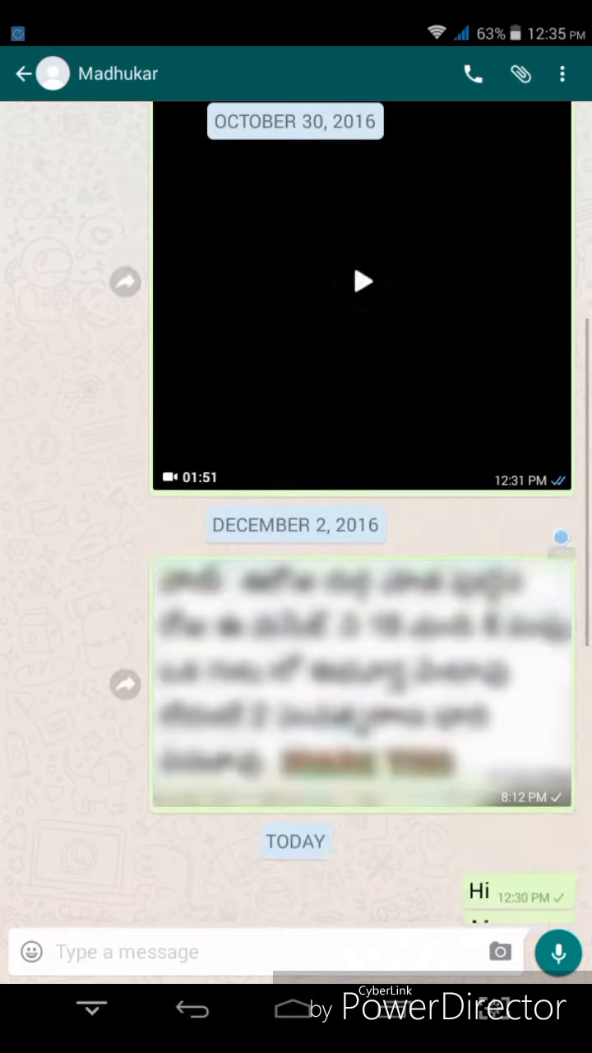
{"action": "left_click", "coordinate": [559, 72]}
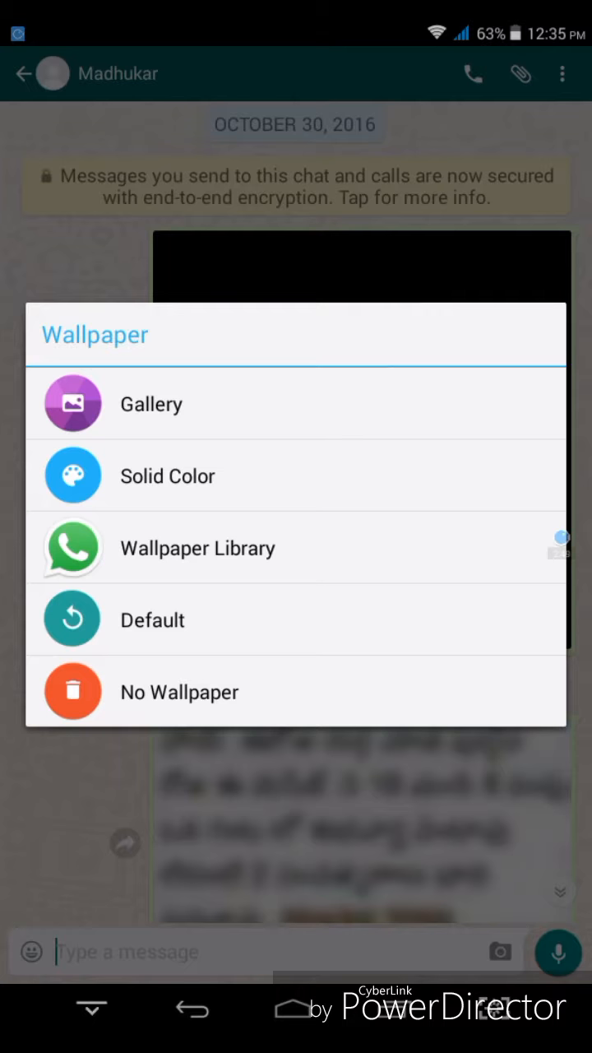
Show the Solid Color wallpaper palette for the chat.
{"action": "left_click", "coordinate": [198, 548]}
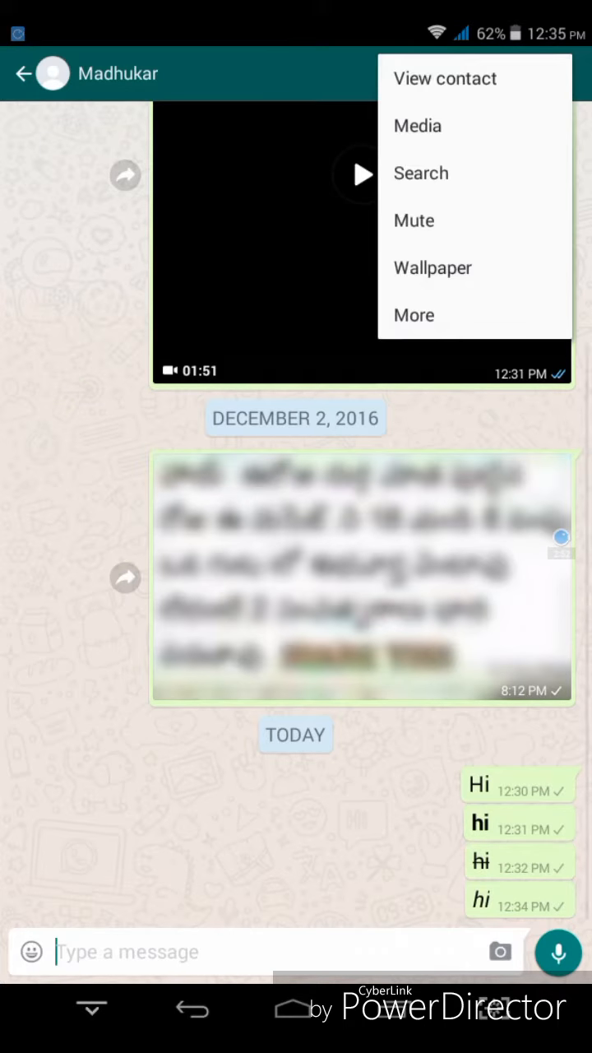
{"action": "left_click", "coordinate": [432, 267]}
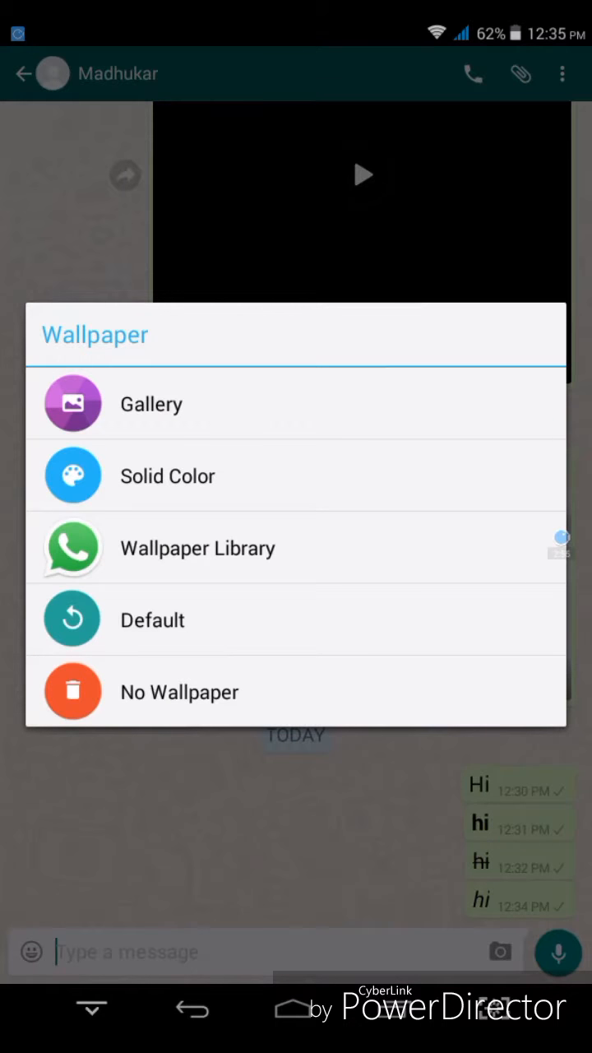
{"action": "left_click", "coordinate": [167, 475]}
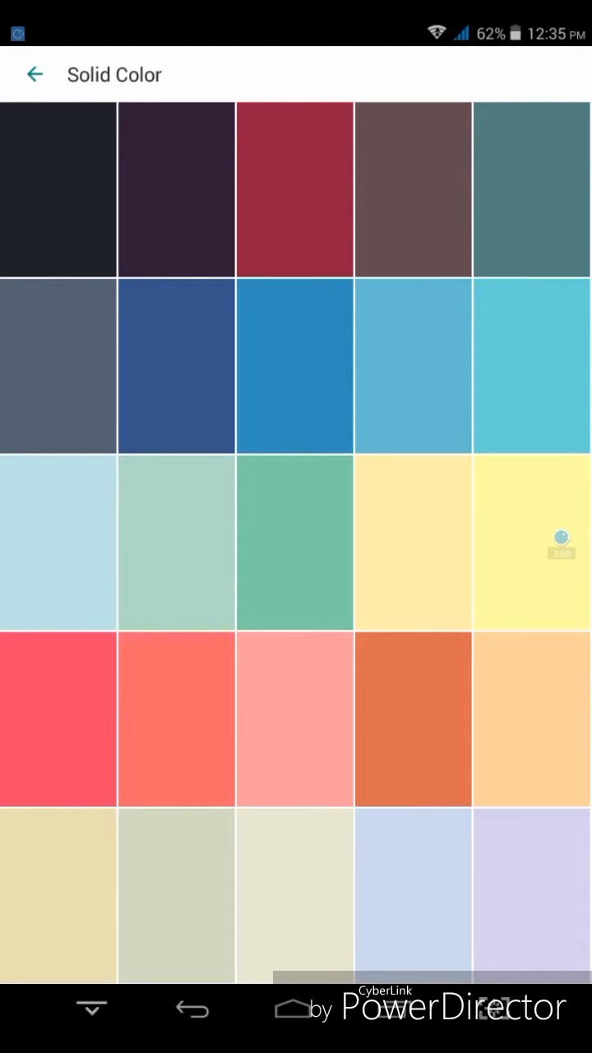
Leave Solid Color, preview the Sweet Dreams gallery image, and return to the chat.
{"action": "left_click", "coordinate": [295, 189]}
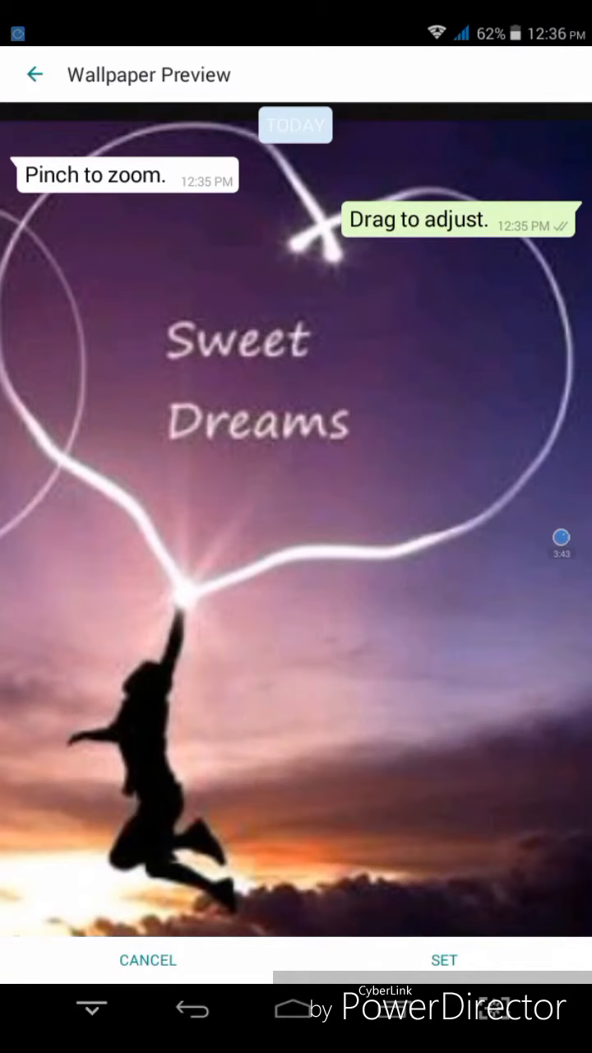
{"action": "left_click", "coordinate": [35, 74]}
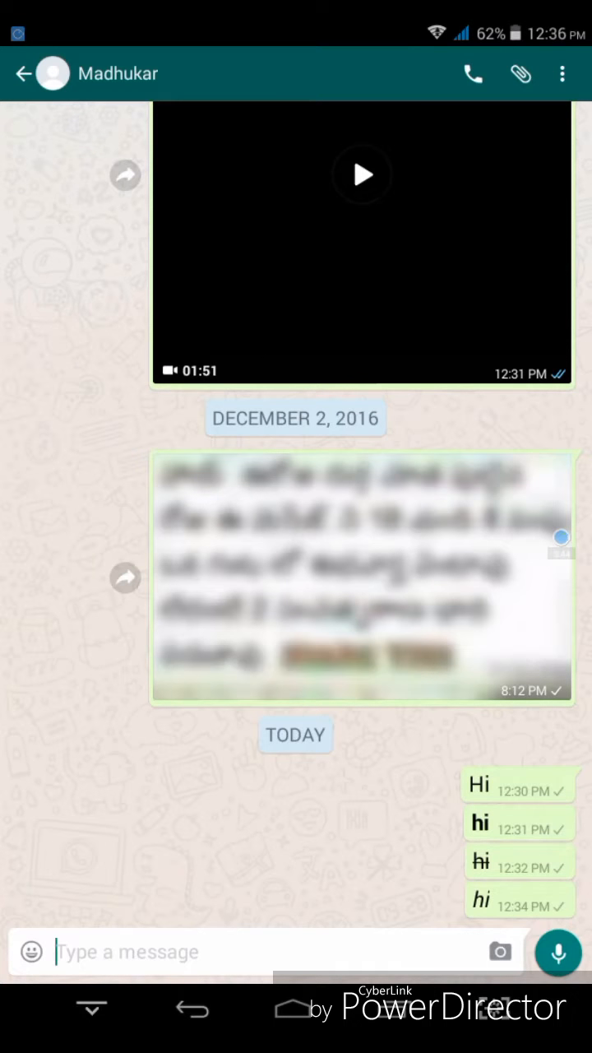